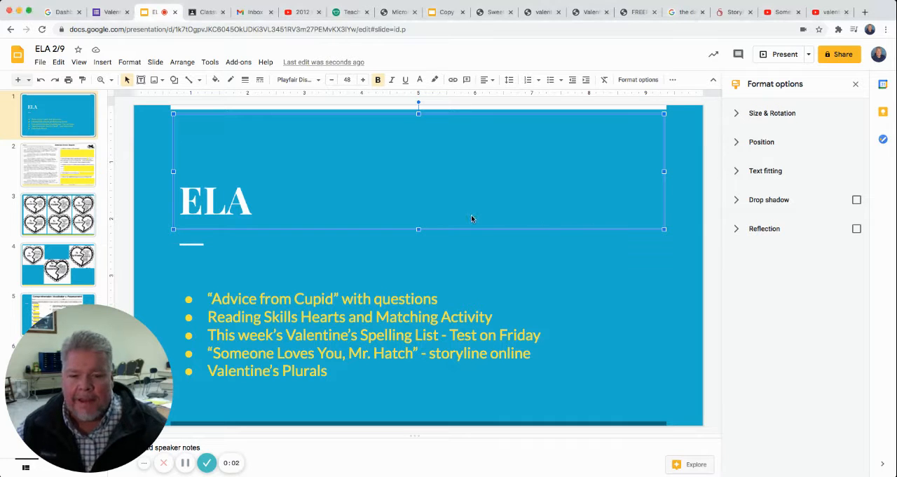
pyautogui.moveTo(314, 276)
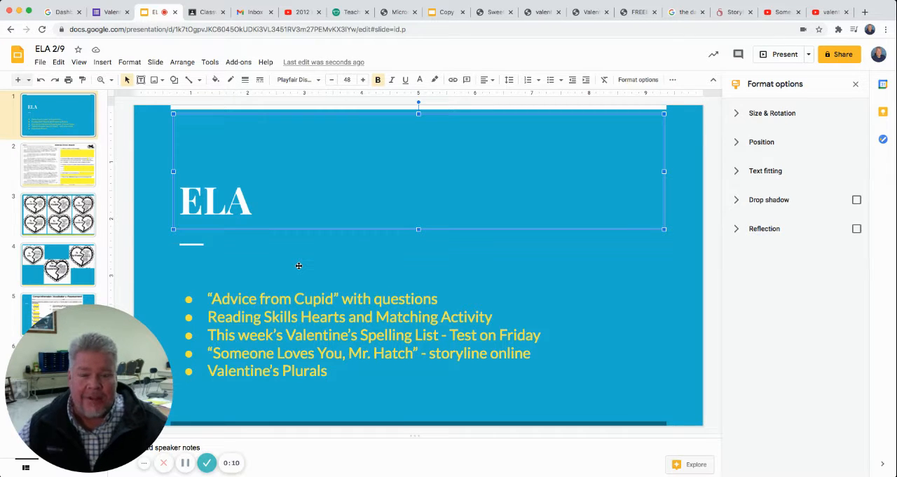
pyautogui.moveTo(218, 262)
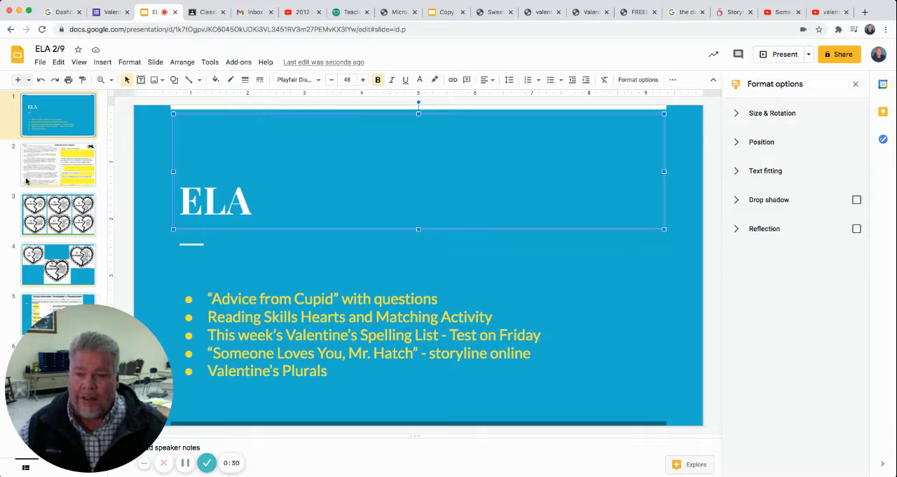
# Demonstrate the Advice from Cupid activity by typing a sample answer and dragging the answer circle onto a choice
pyautogui.click(59, 164)
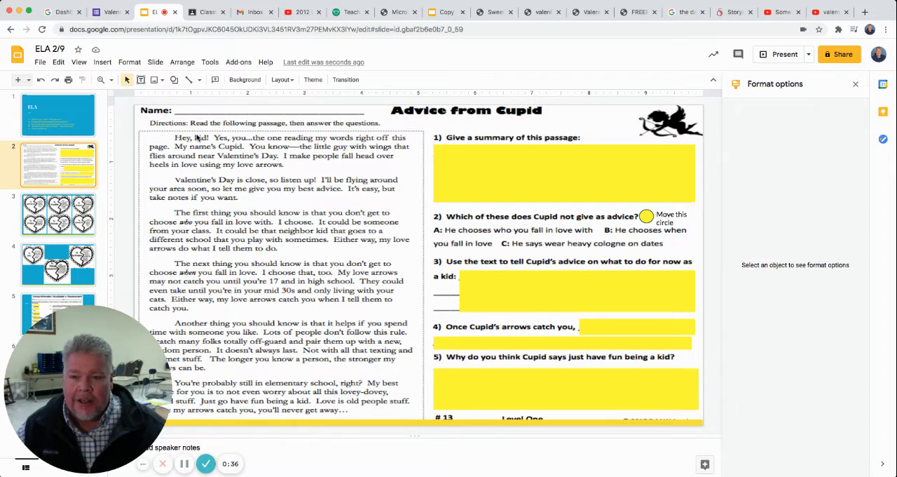
pyautogui.moveTo(358, 226)
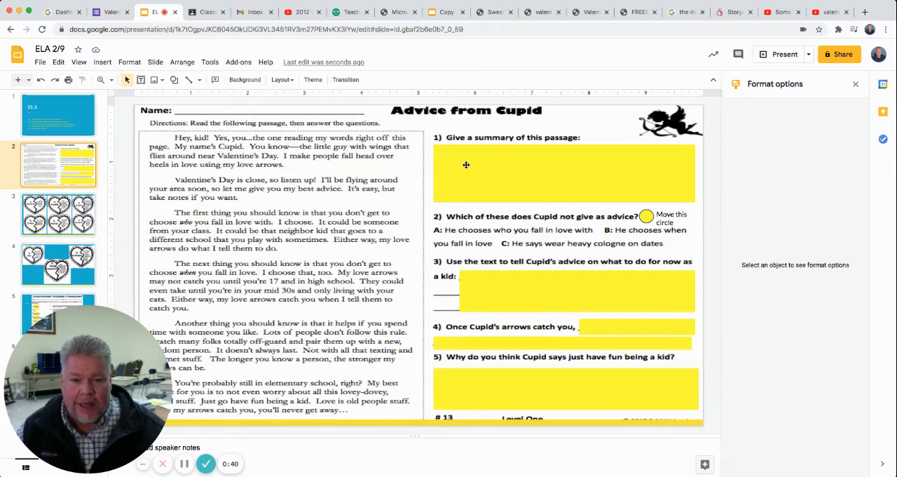
pyautogui.moveTo(458, 154)
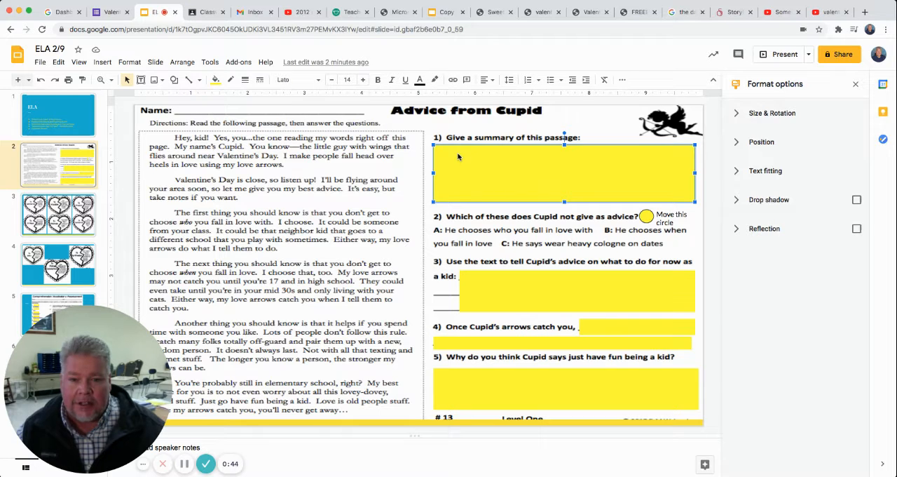
pyautogui.write('thereba')
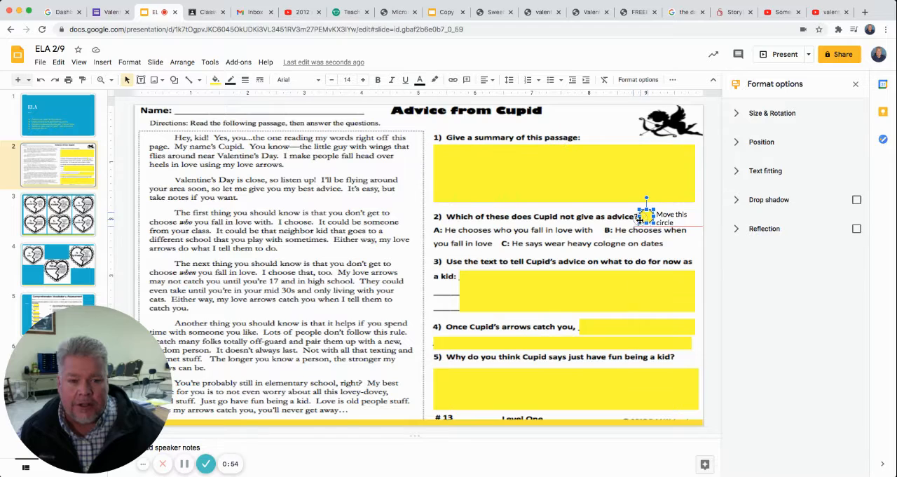
pyautogui.moveTo(645, 218); pyautogui.dragTo(605, 233)
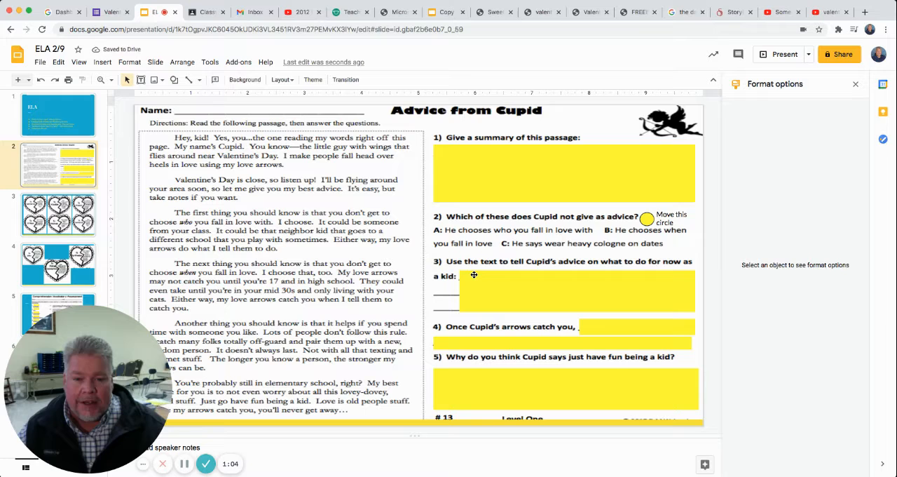
pyautogui.moveTo(600, 328)
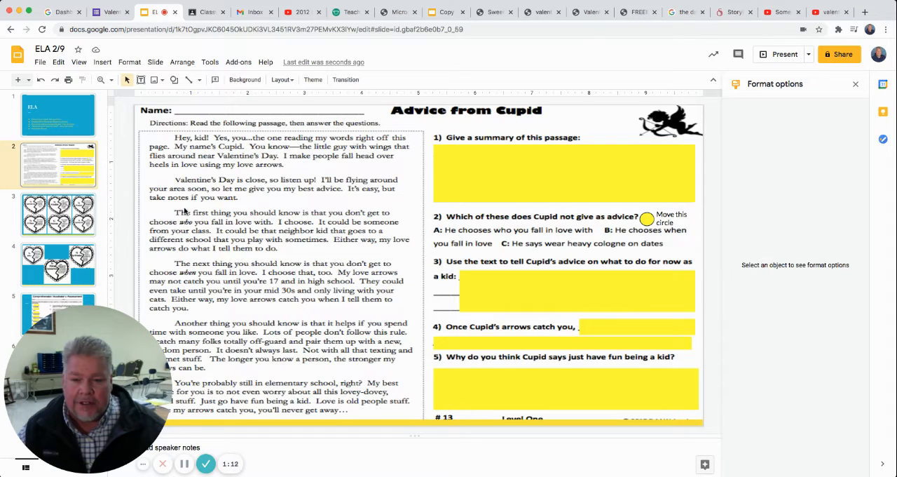
# Review the reading-strategy heart slides, then land on the Comprehension Vocabulary Assessment slide
pyautogui.click(59, 216)
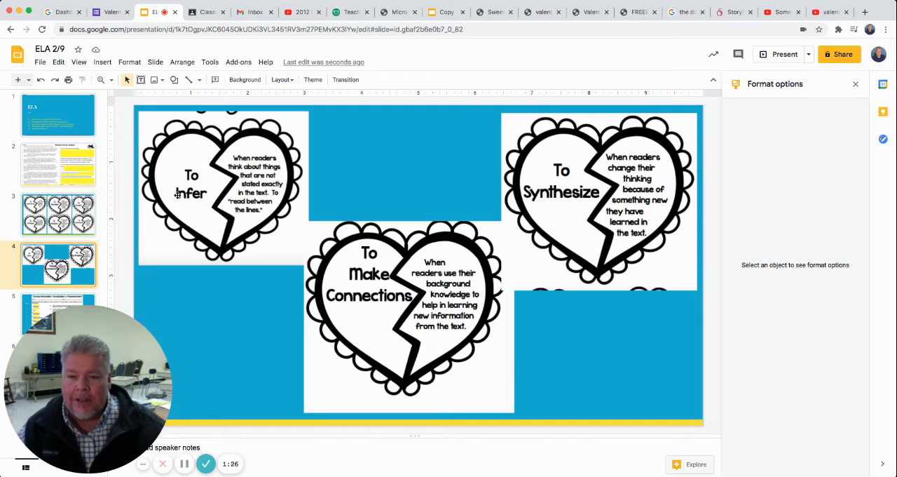
pyautogui.moveTo(499, 220)
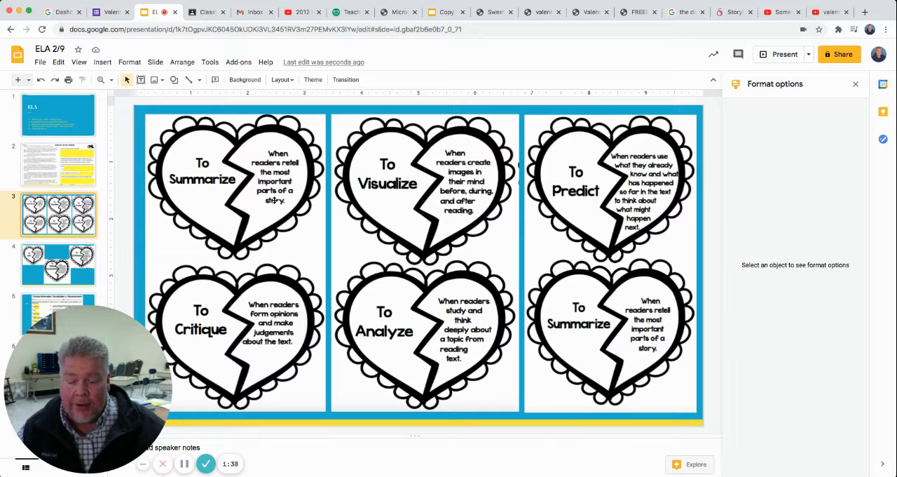
pyautogui.click(59, 263)
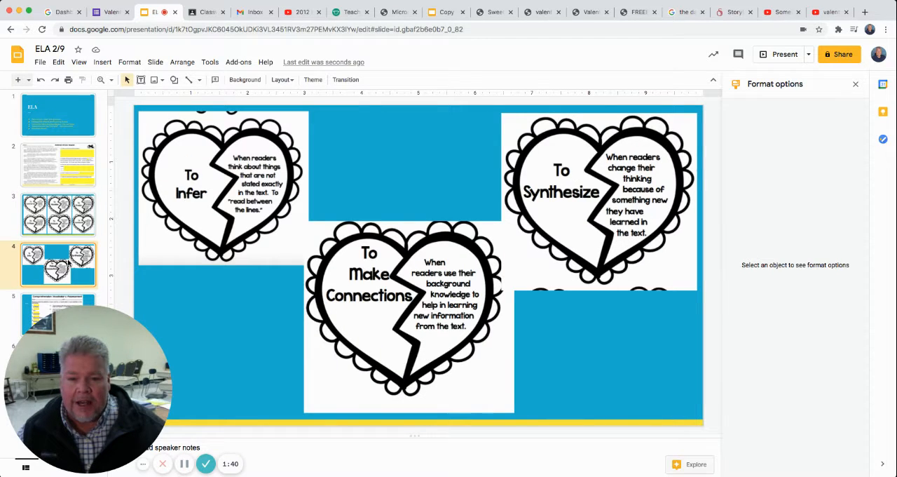
pyautogui.click(59, 316)
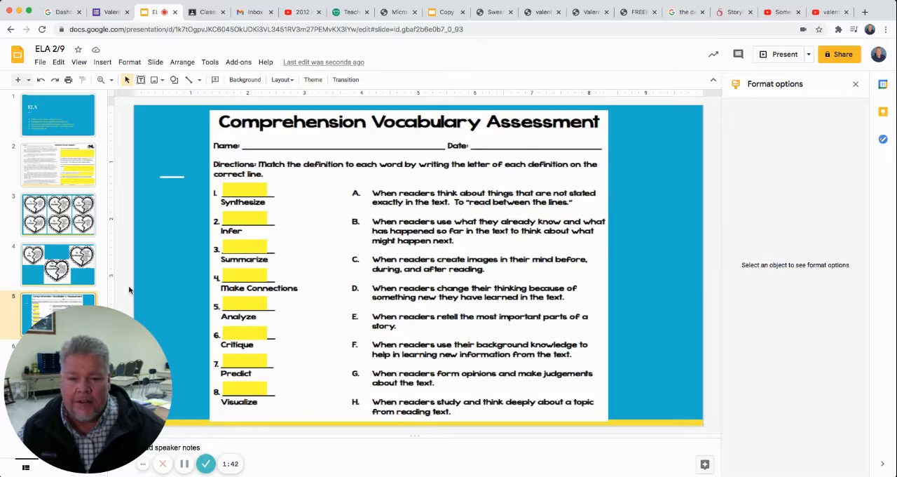
pyautogui.moveTo(393, 213)
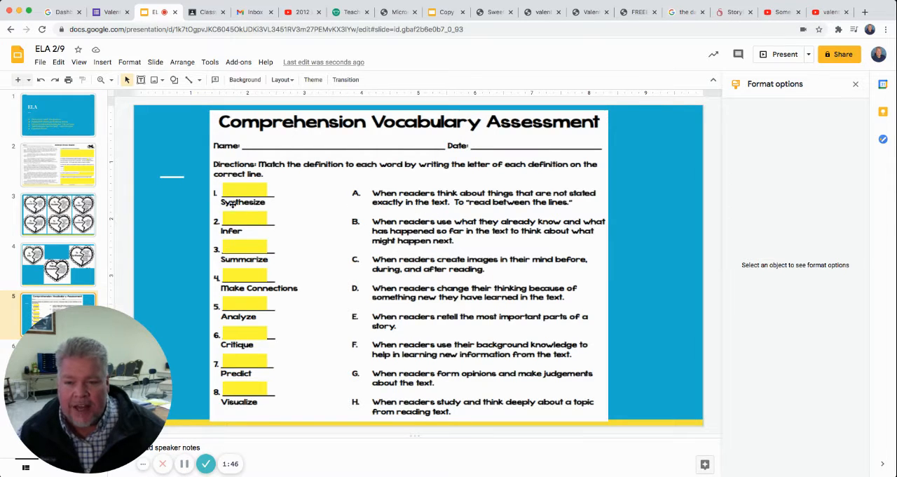
# Check the heart definitions, then enter D in the yellow answer box beside Synthesize
pyautogui.click(58, 213)
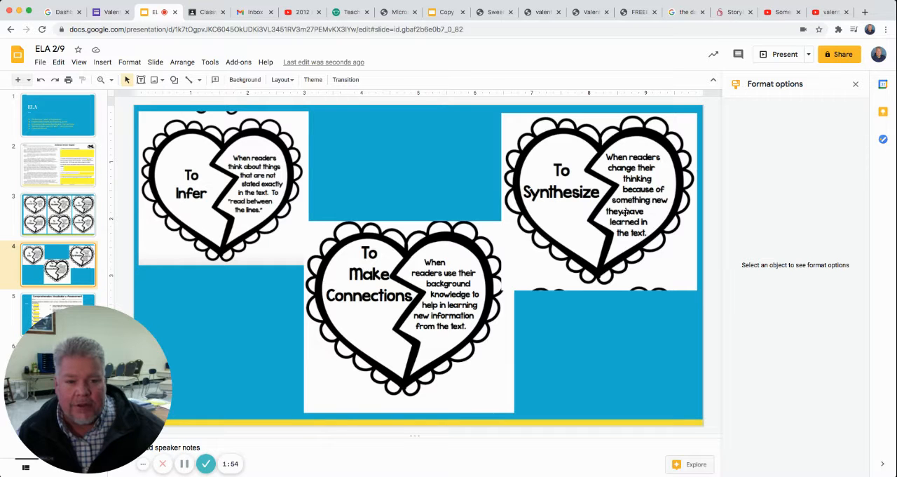
pyautogui.click(59, 315)
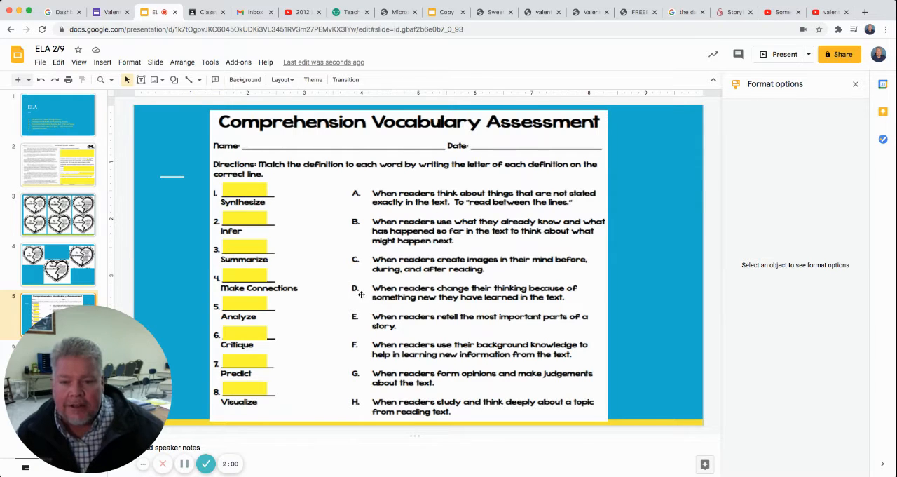
pyautogui.click(244, 188)
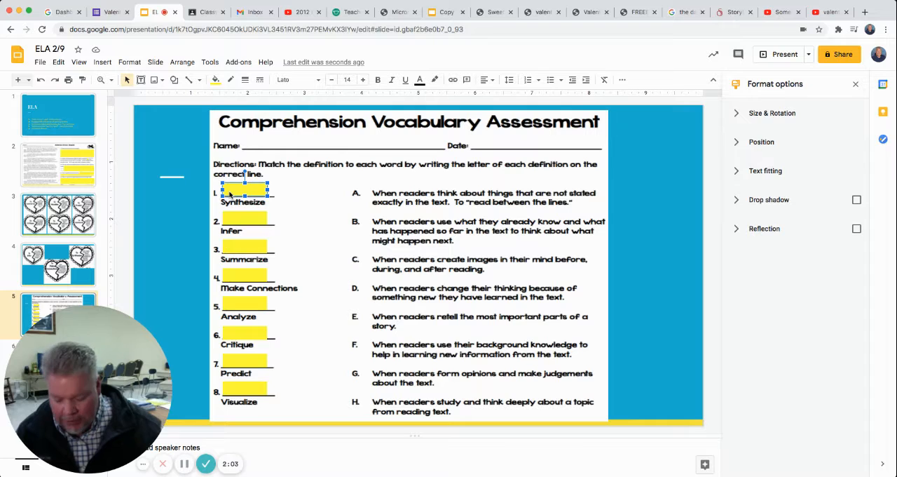
pyautogui.write('D')
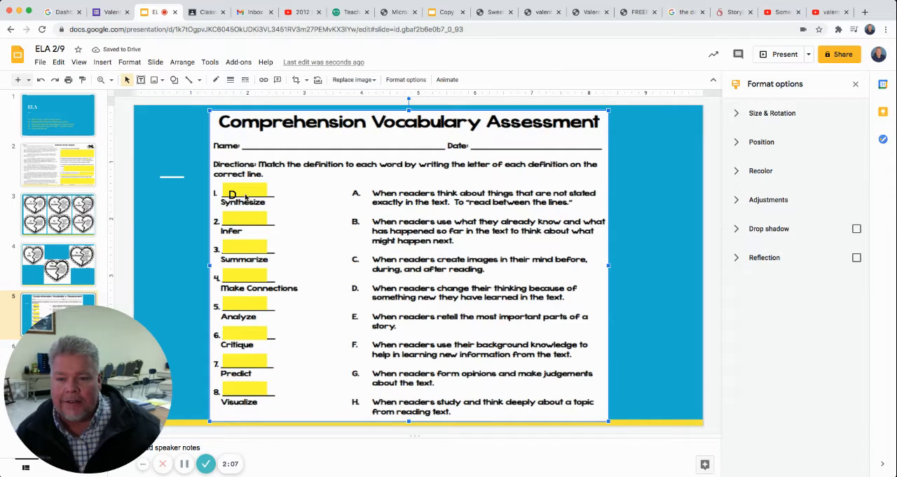
pyautogui.doubleClick(242, 194)
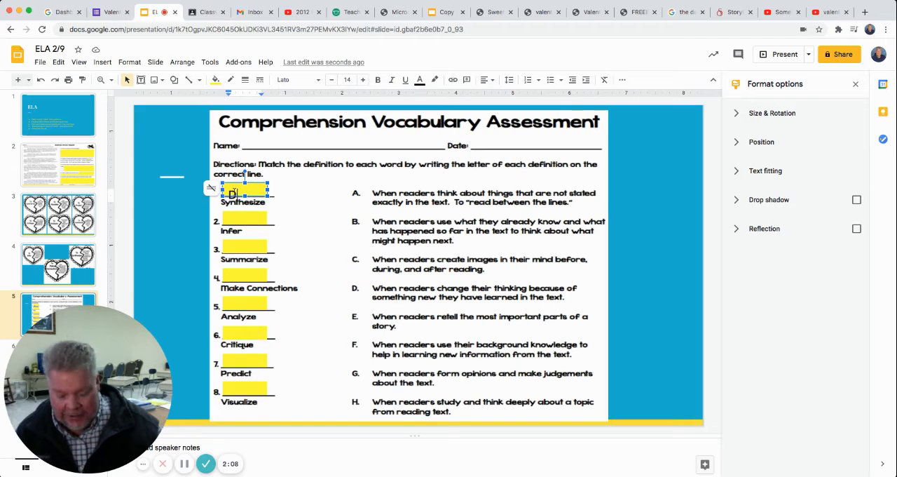
pyautogui.write('D')
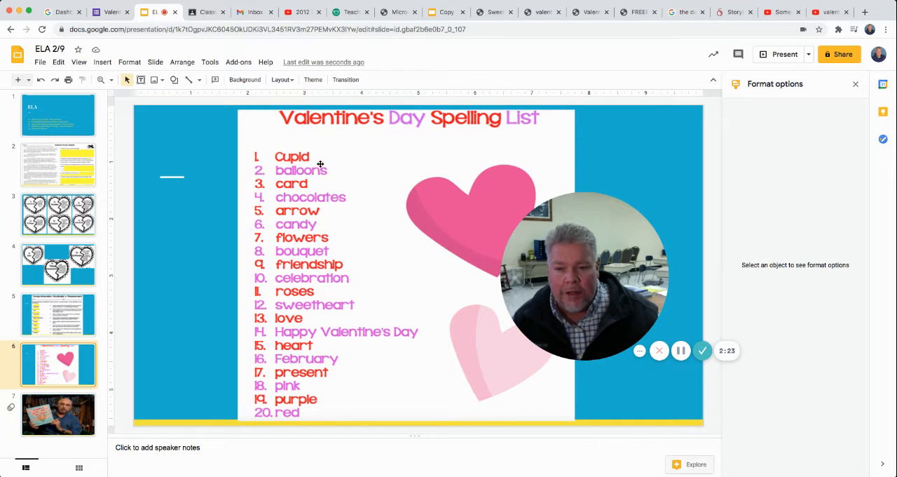
pyautogui.moveTo(342, 196)
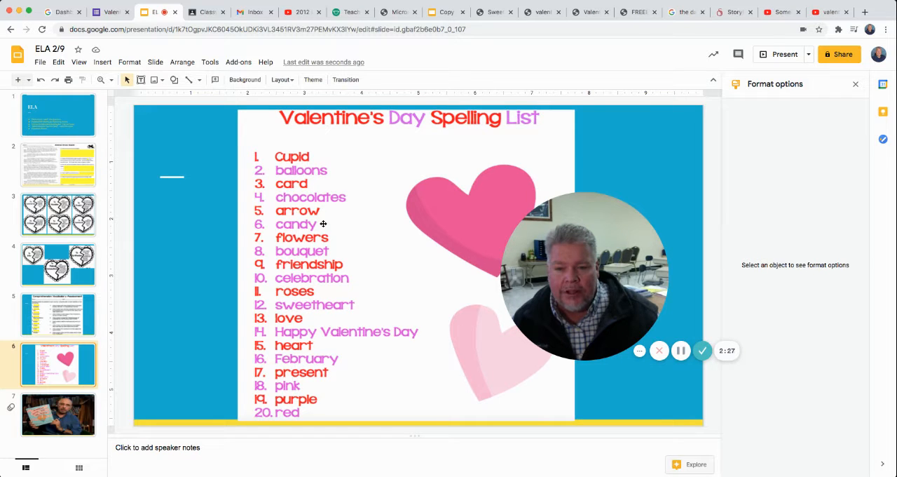
pyautogui.moveTo(334, 251)
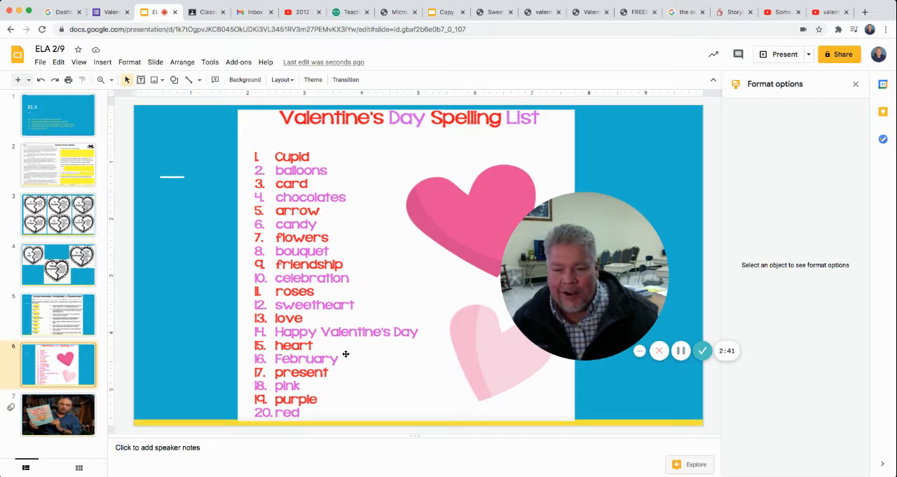
pyautogui.moveTo(331, 384)
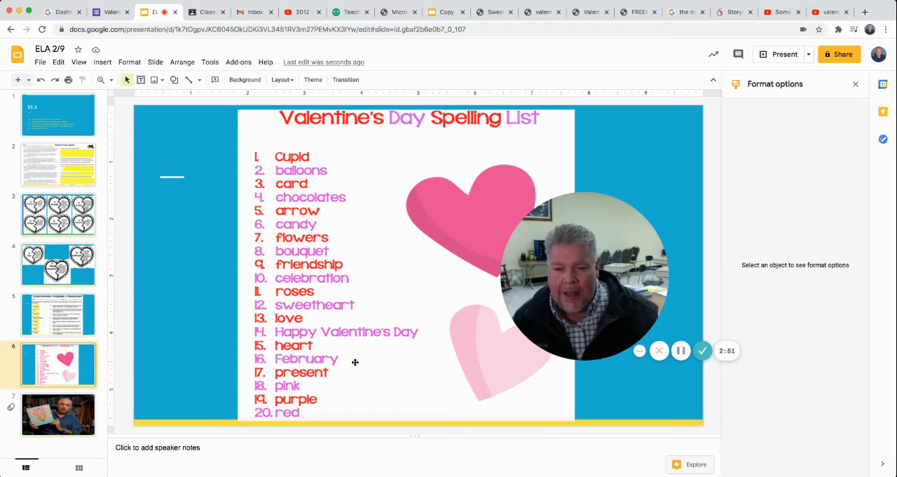
# Move from the spelling list to the Mr. Hatch read-aloud video slide
pyautogui.click(58, 413)
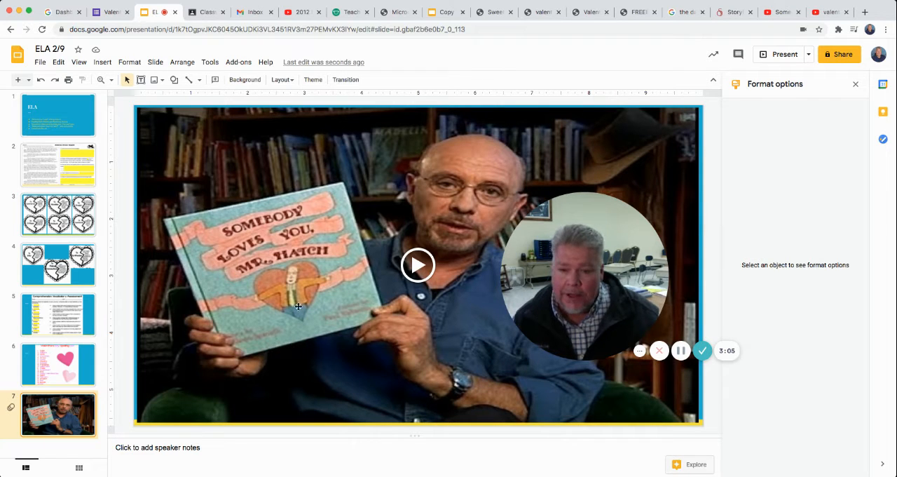
# Switch from the video slide to the Valentine's Plurals Google Forms quiz
pyautogui.click(109, 11)
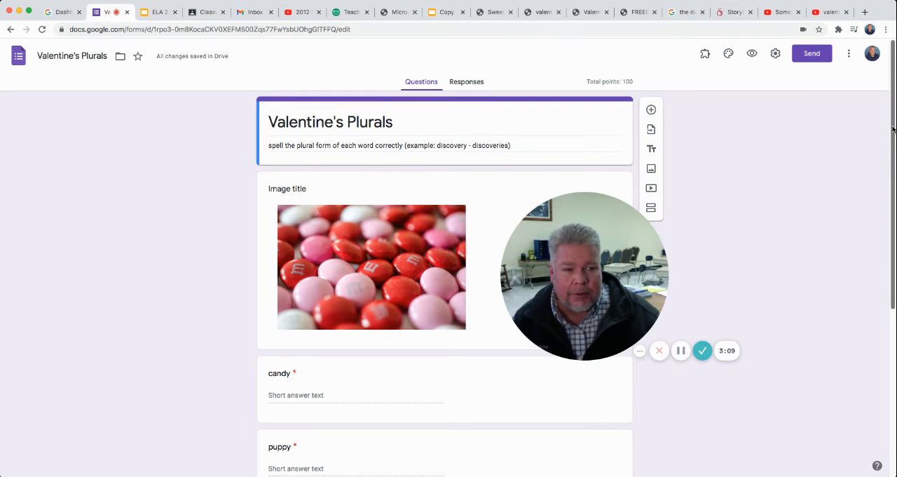
pyautogui.scroll(-3)
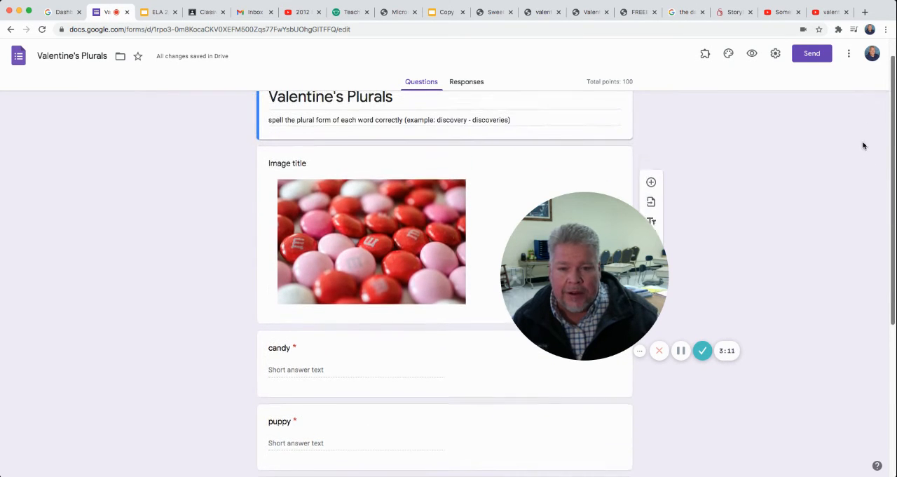
pyautogui.click(464, 121)
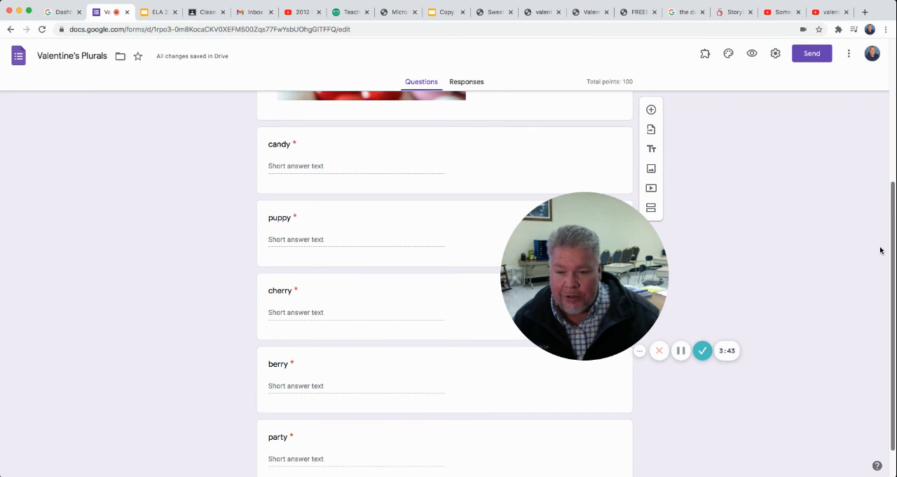
pyautogui.scroll(3)
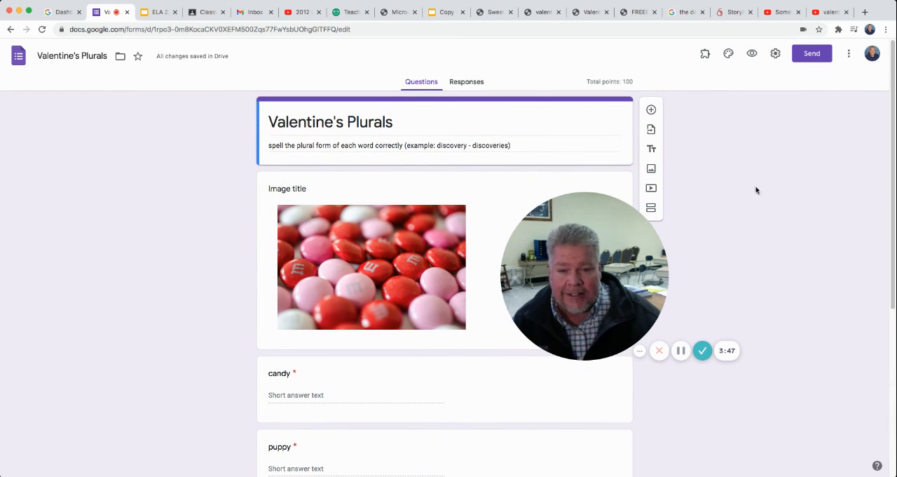
pyautogui.moveTo(754, 202)
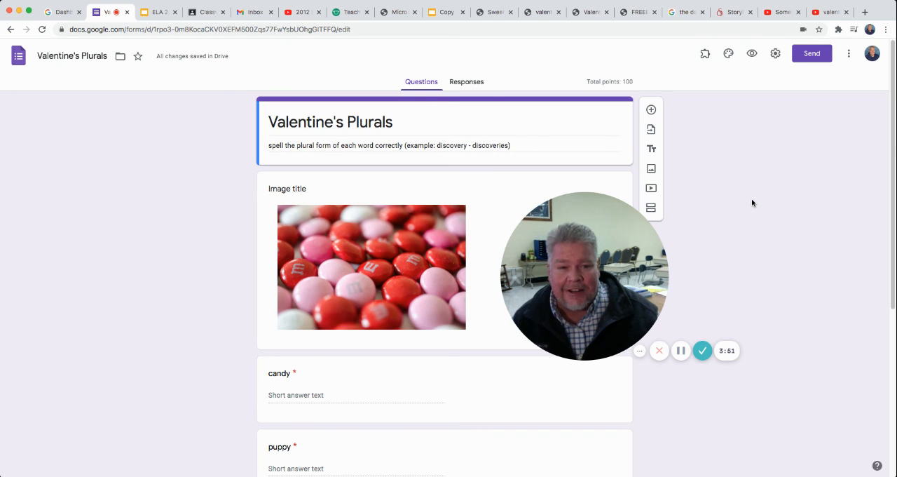
pyautogui.moveTo(701, 322)
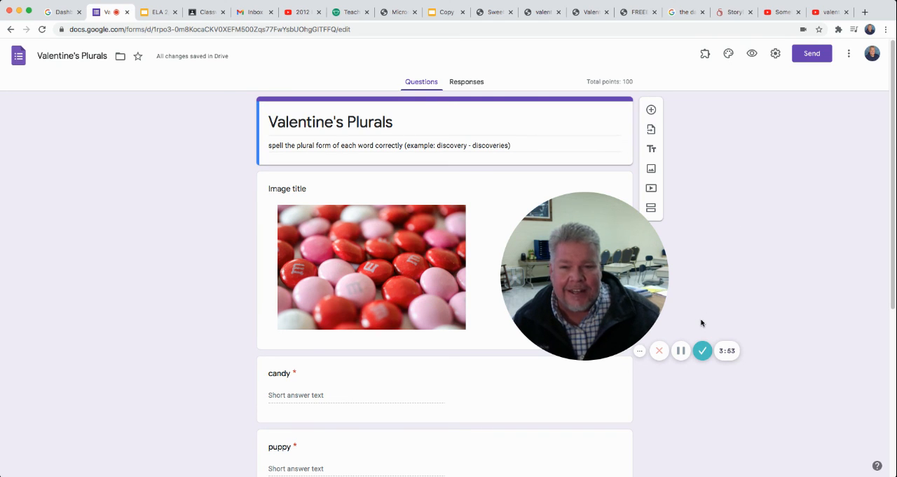
pyautogui.moveTo(701, 350)
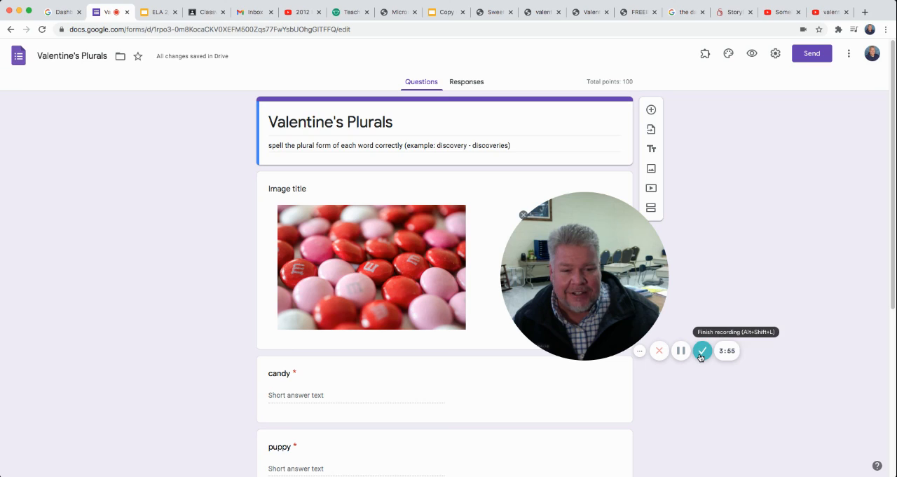